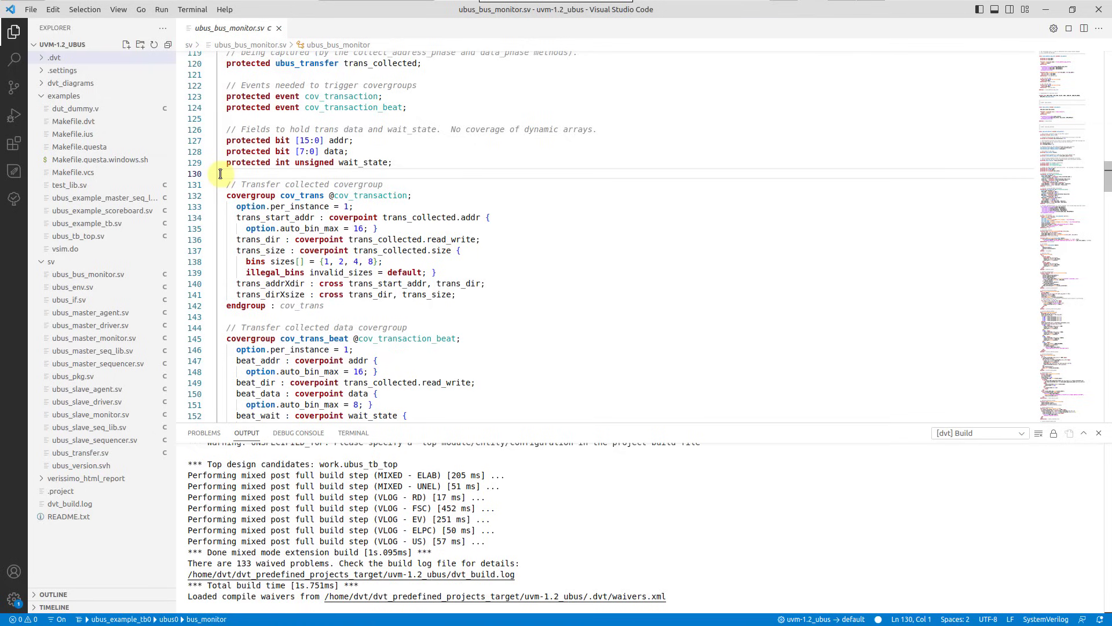
Launch the 'Verissimo: Lint Project...' command from the command palette.
key("Ctrl+Shift+P")
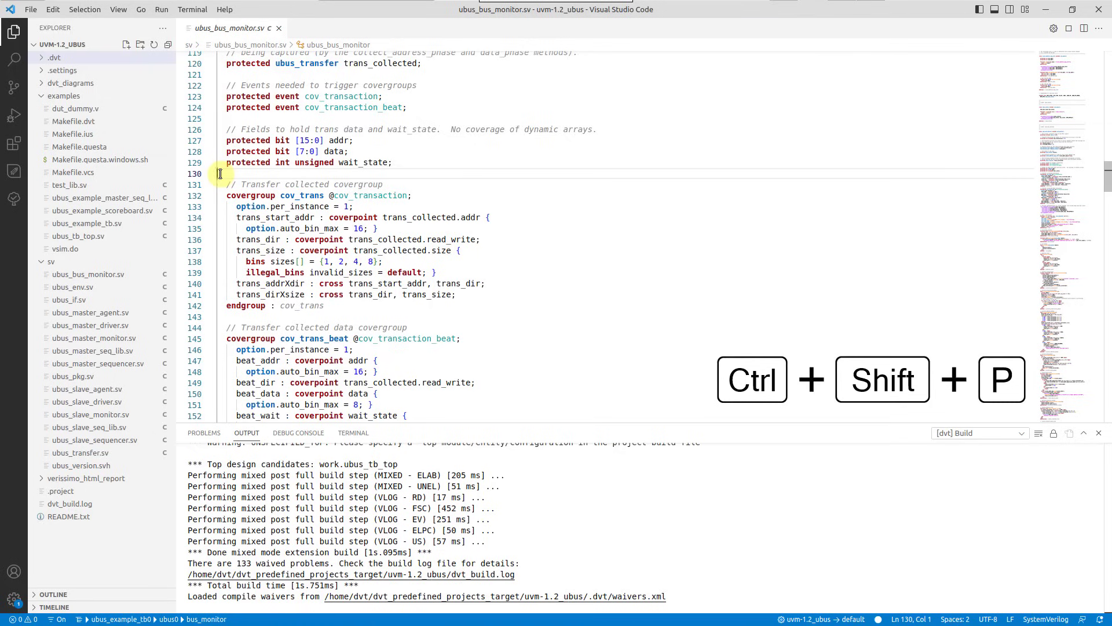
key("Ctrl+Shift+P")
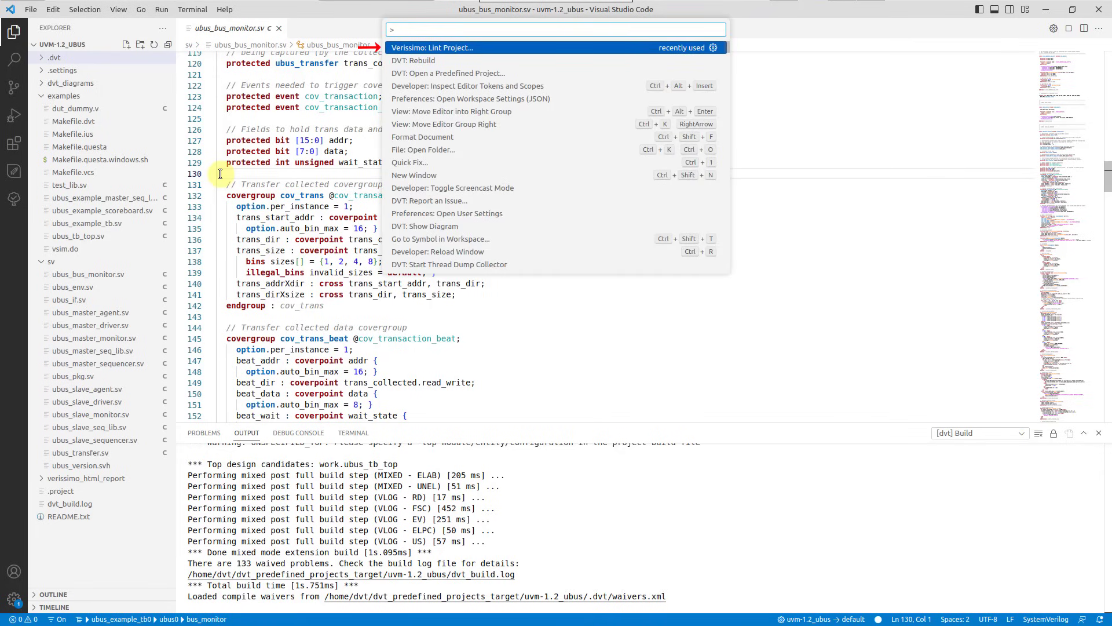
left_click(433, 47)
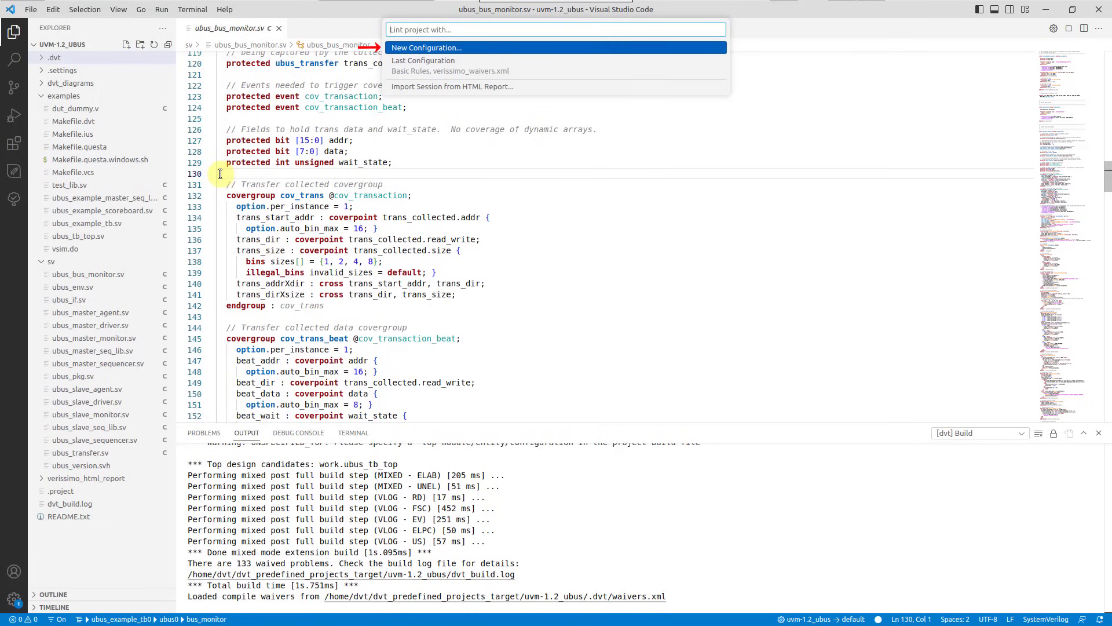
Create a new lint configuration with a ruleset, no baseline, no HTML auto-export, named 'basicR'.
left_click(426, 48)
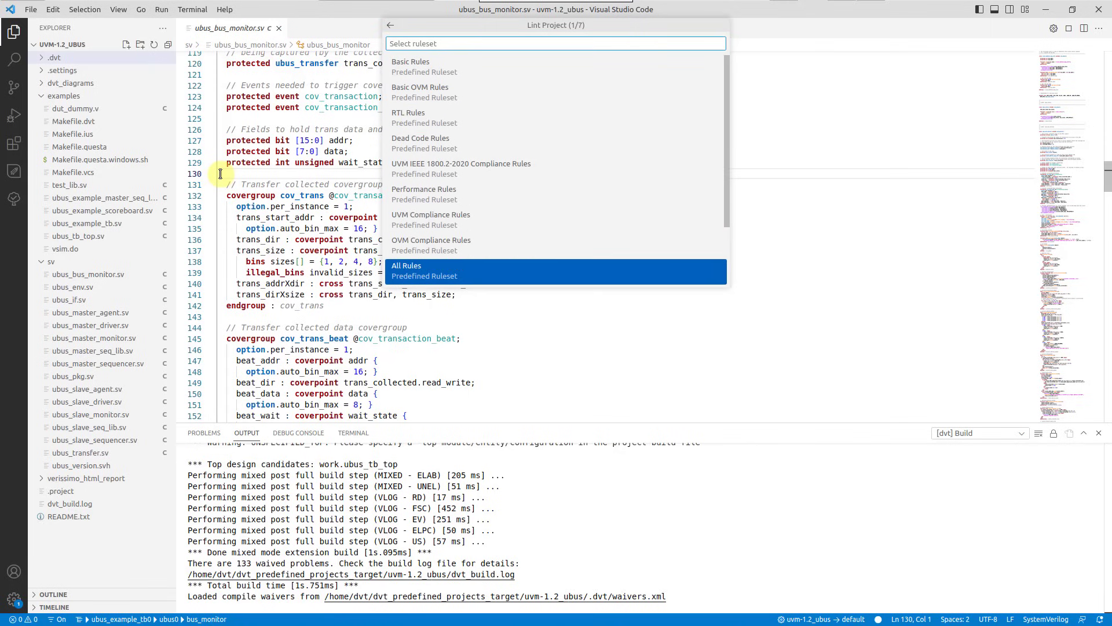
scroll("down", 3)
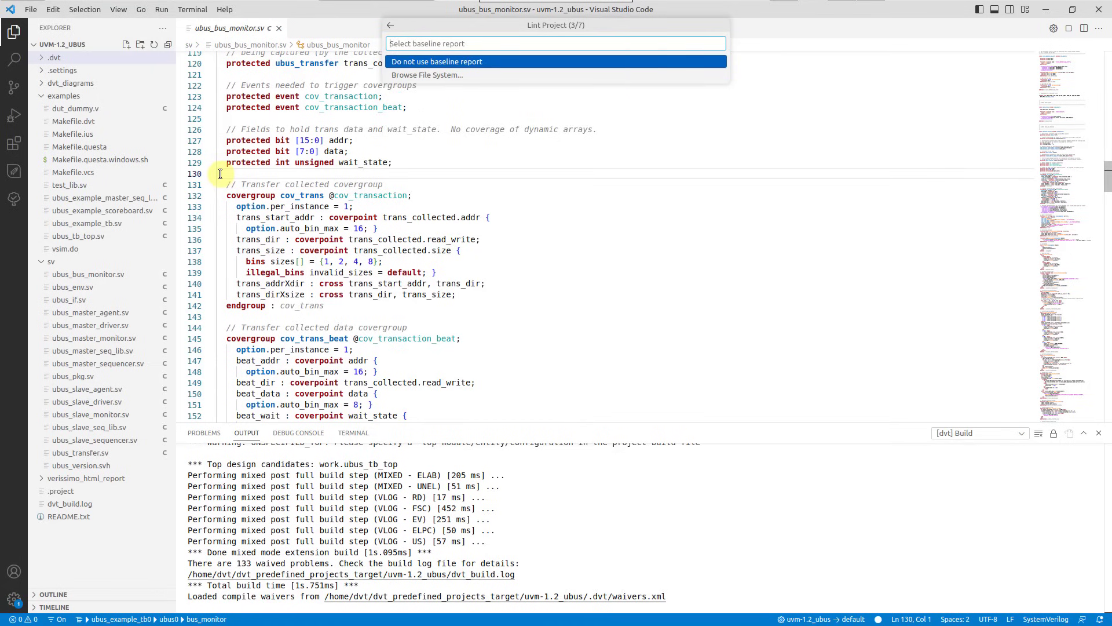
mouse_move(425, 75)
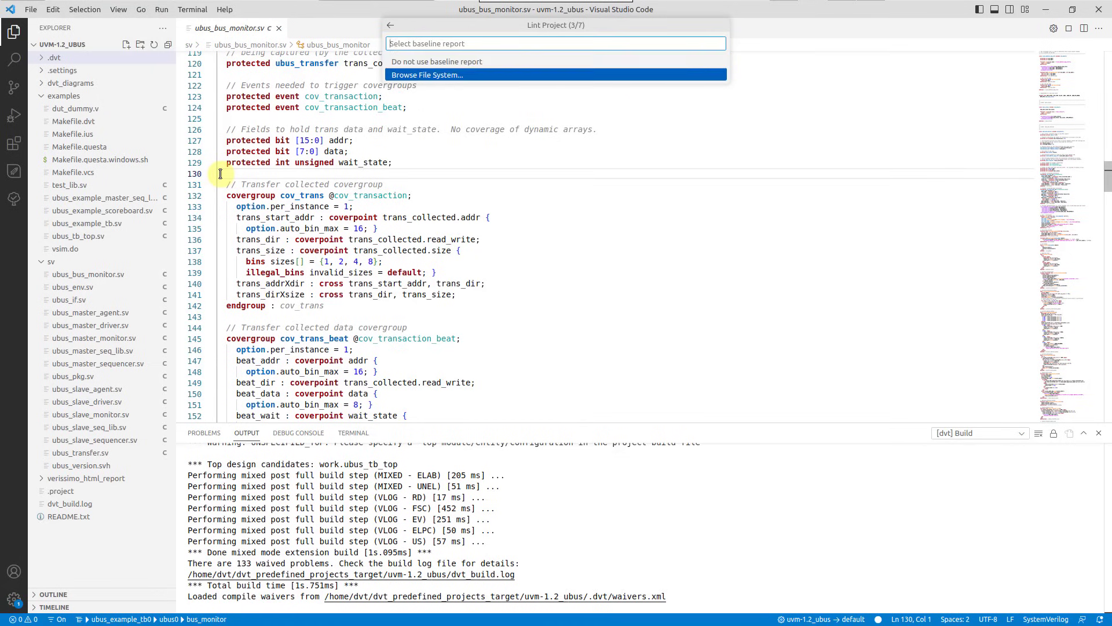
left_click(436, 61)
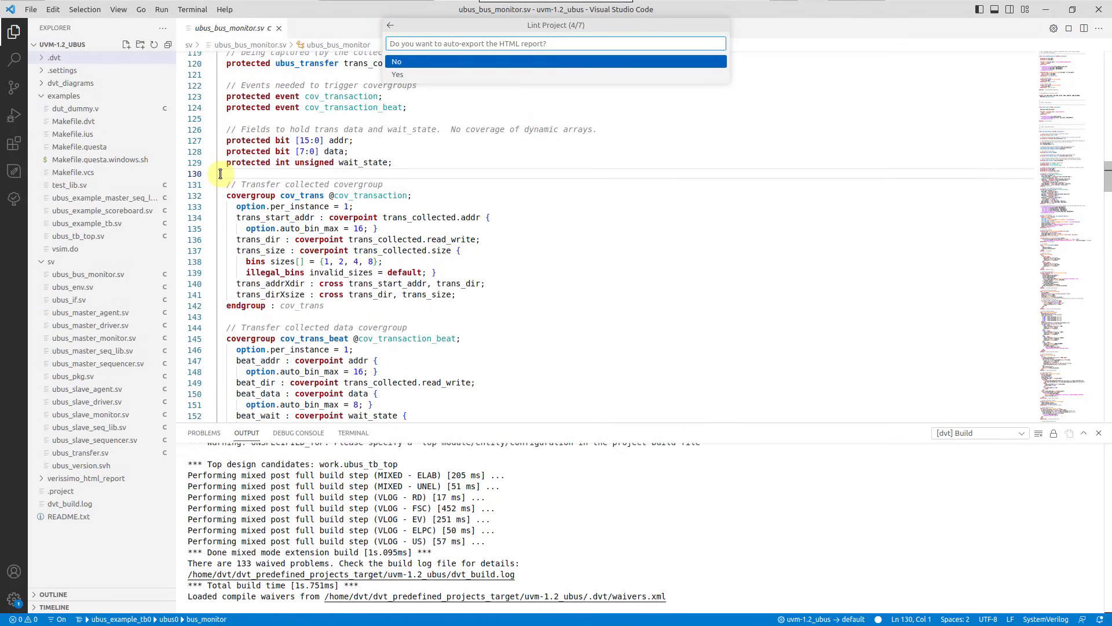
left_click(396, 62)
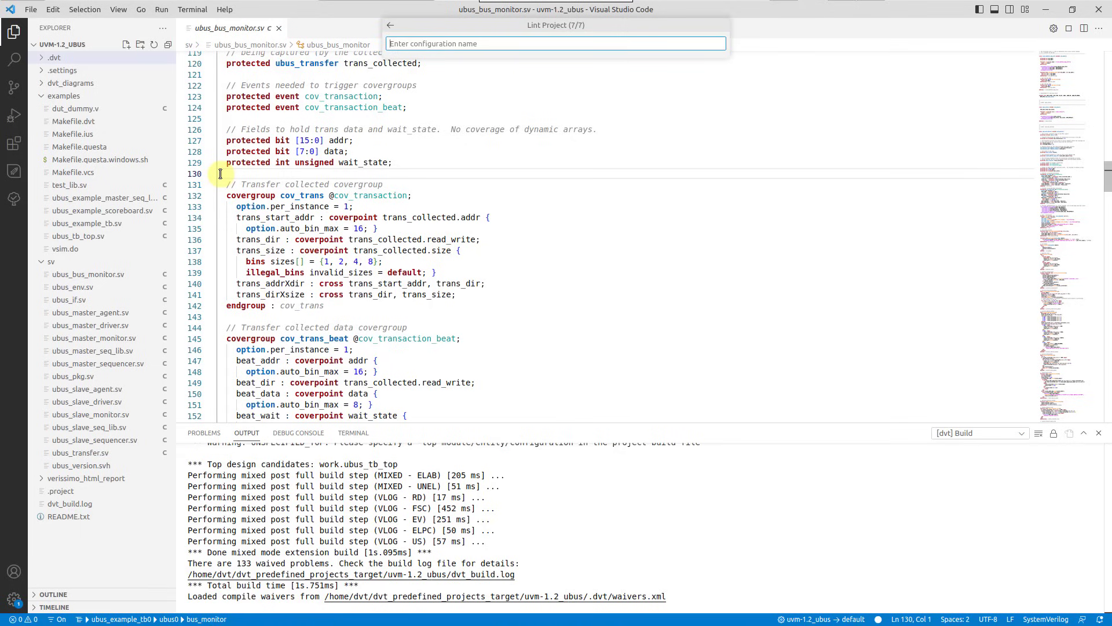
type("basicR")
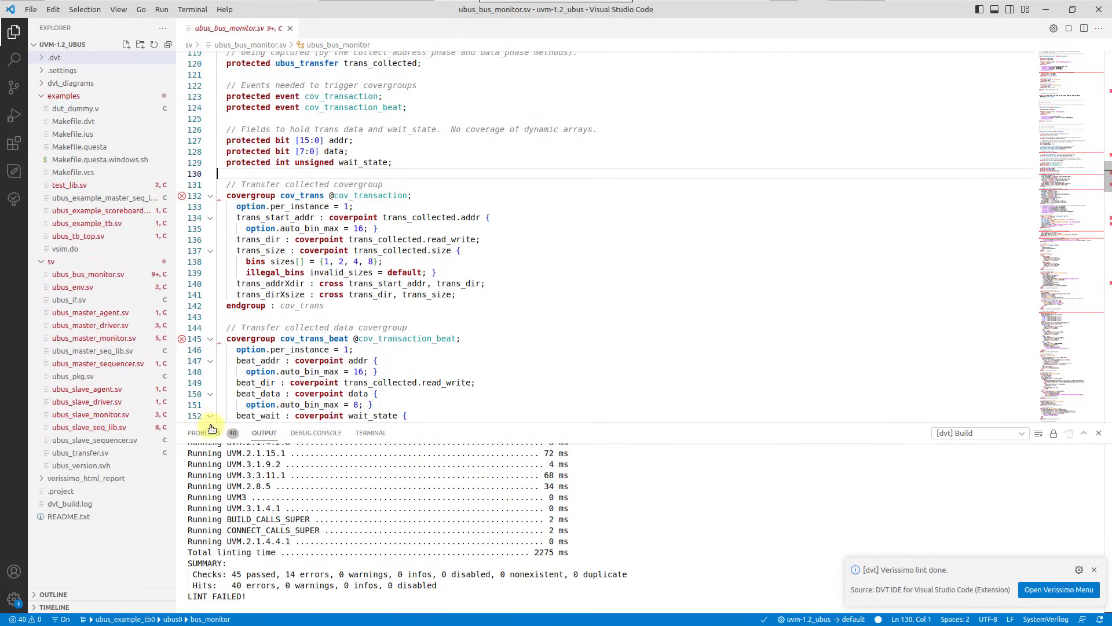
Let the lint finish and review the LINT FAILED summary: 45 passed, 14 failed, 40 errors.
left_click(204, 432)
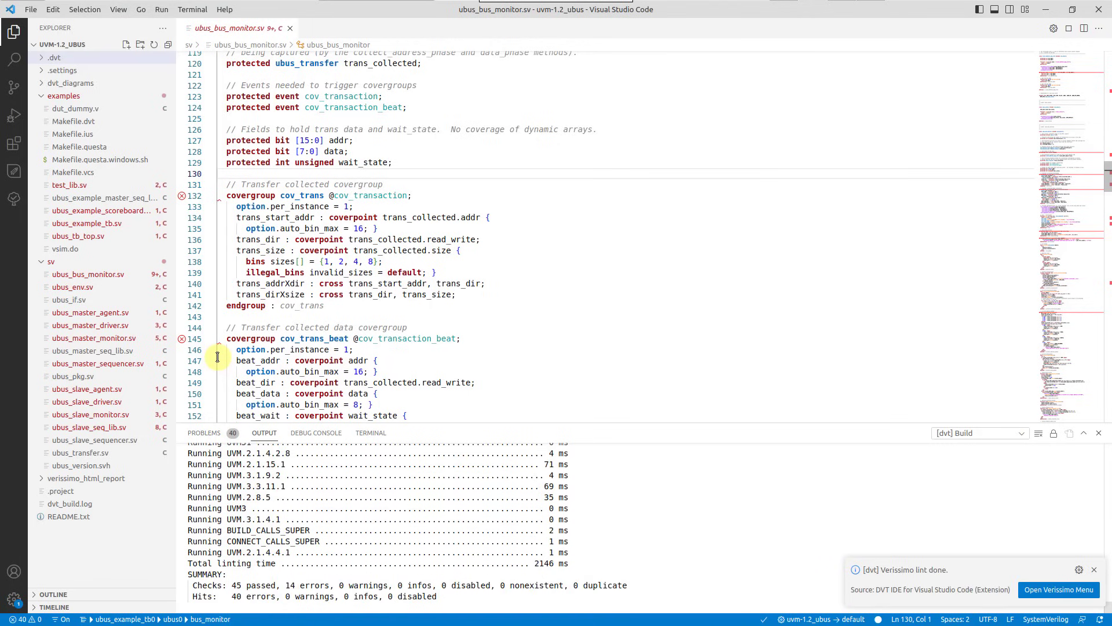
Generate the HTML lint report at the default location without including source files.
left_click(1058, 590)
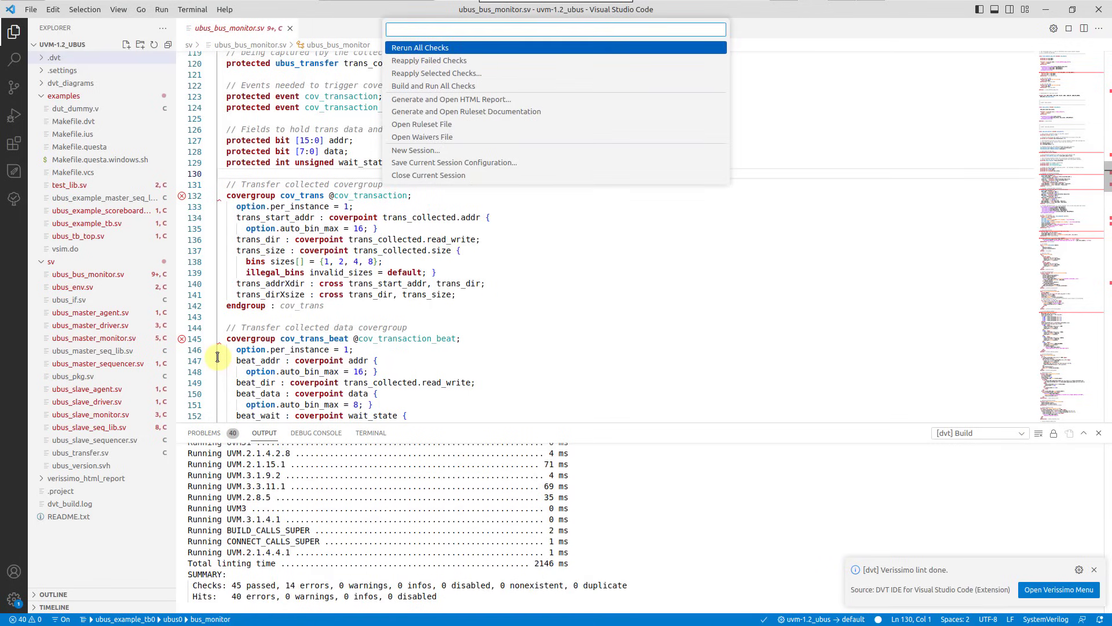
mouse_move(451, 99)
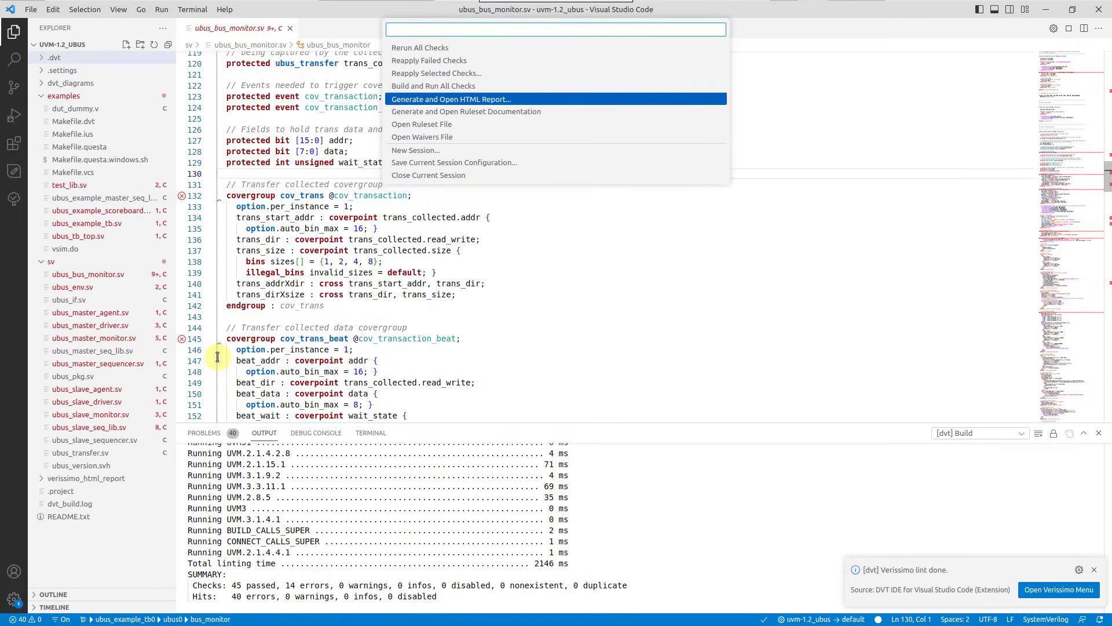
mouse_move(465, 111)
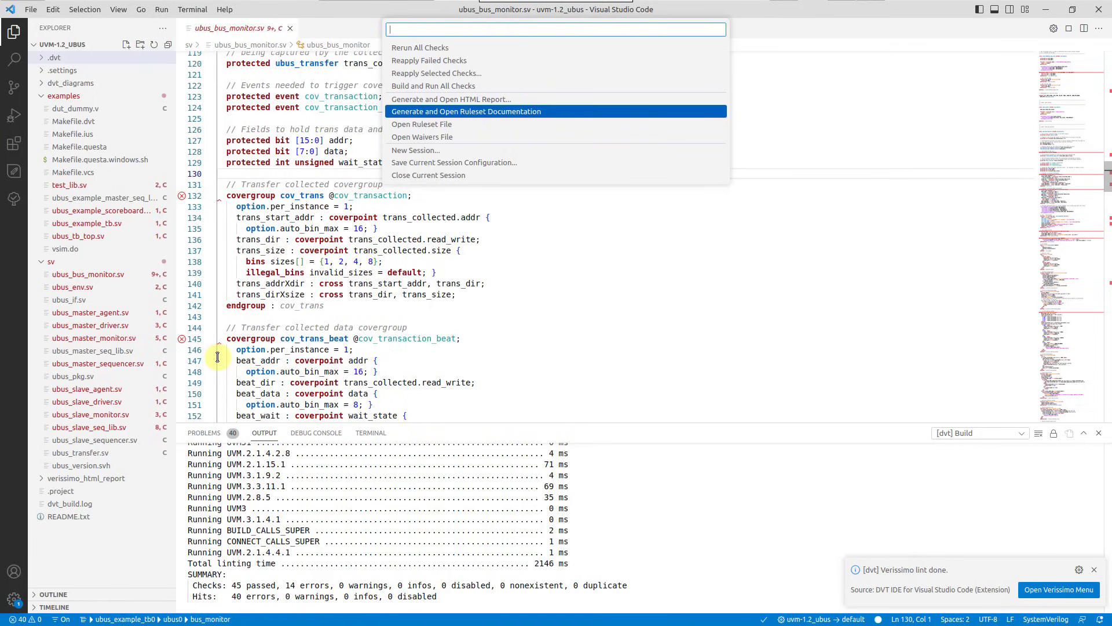
left_click(451, 98)
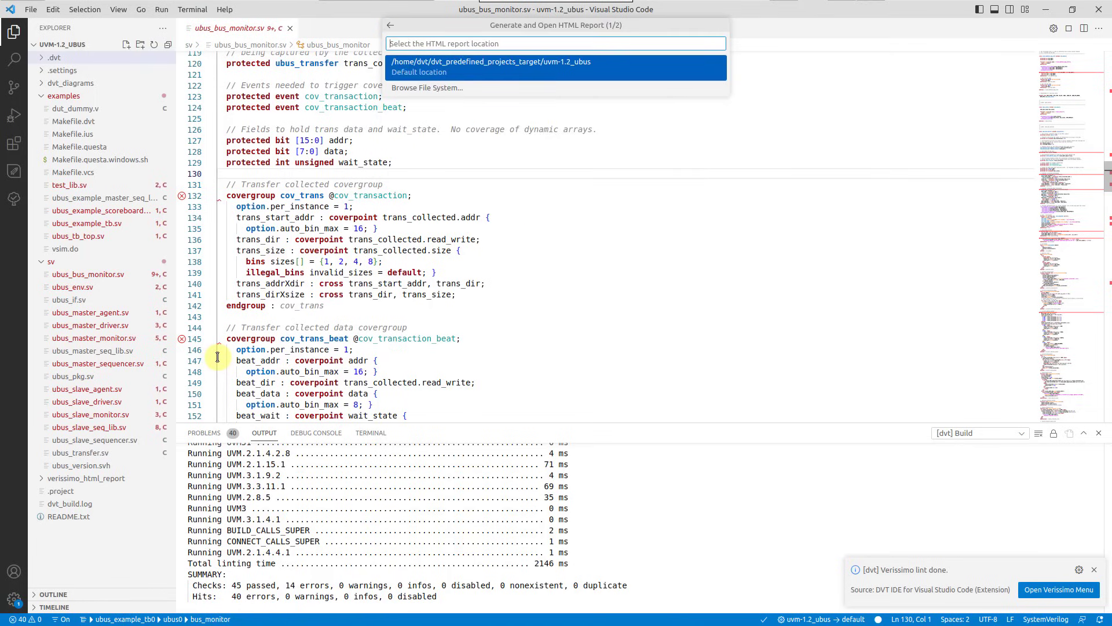
left_click(555, 67)
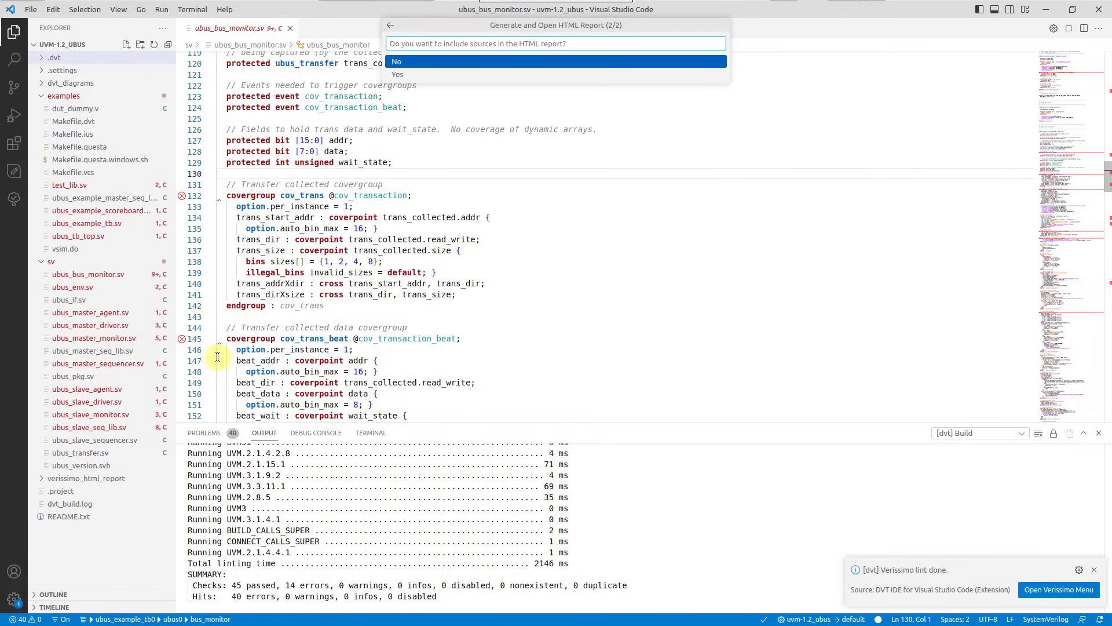
left_click(397, 62)
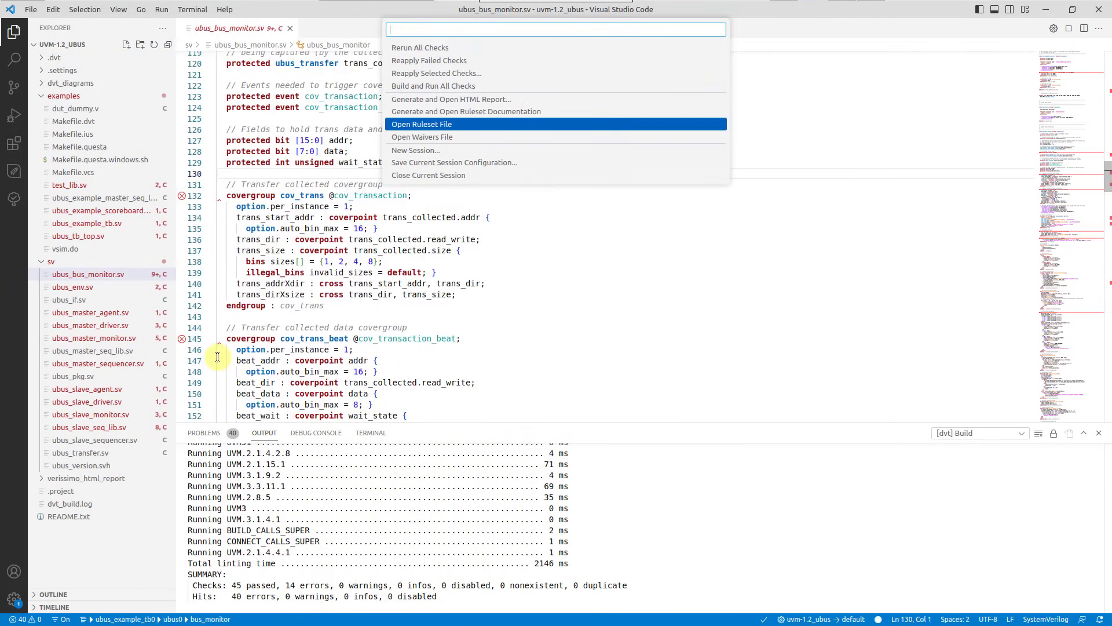
Close the current Verissimo session so the error markers disappear from the files.
left_click(421, 124)
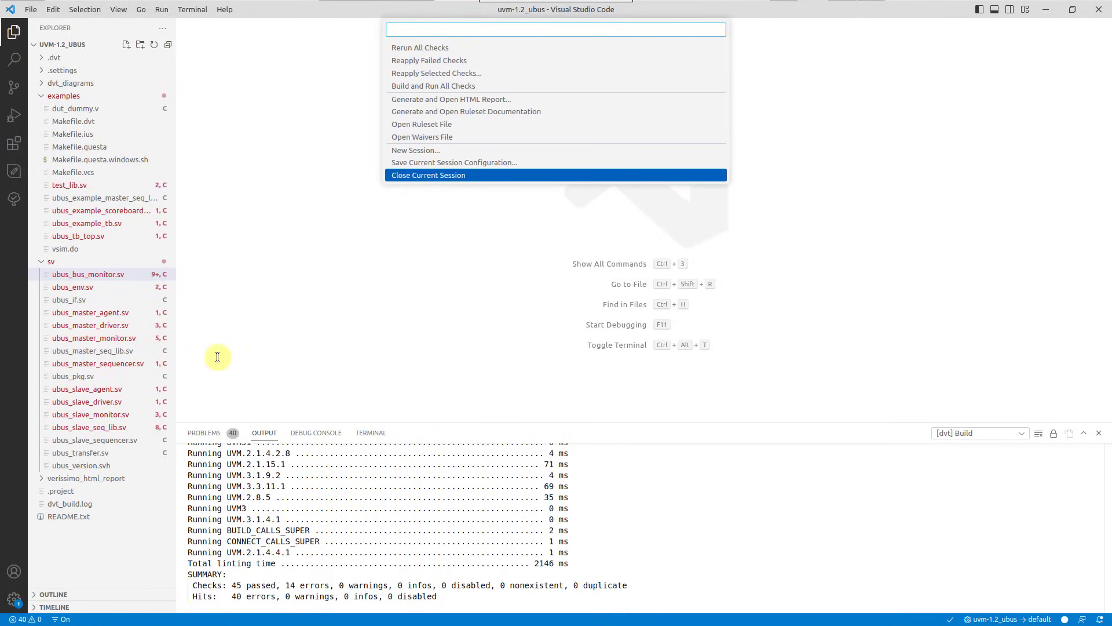
left_click(428, 175)
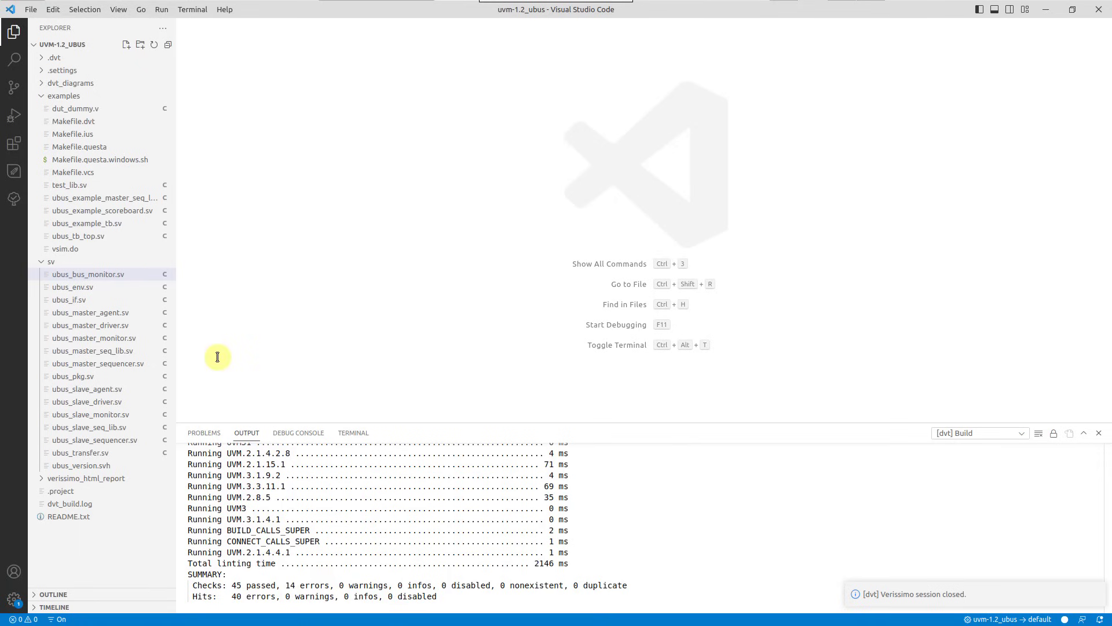
Relaunch the Verissimo lint on the project from the saved configuration.
key("ctrl+shift+p")
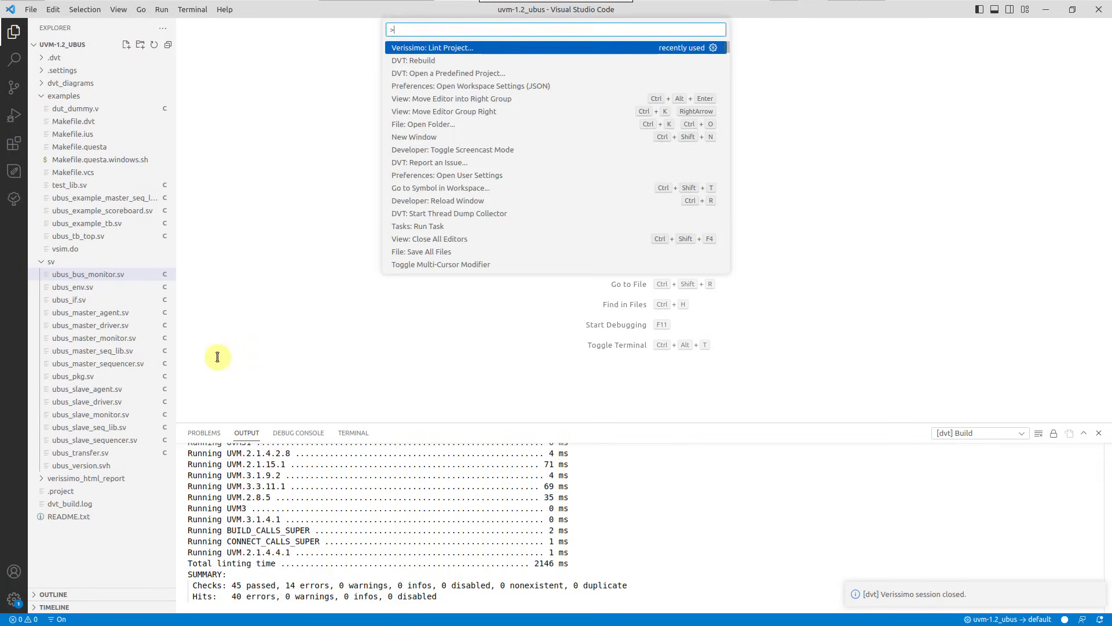
key("Escape")
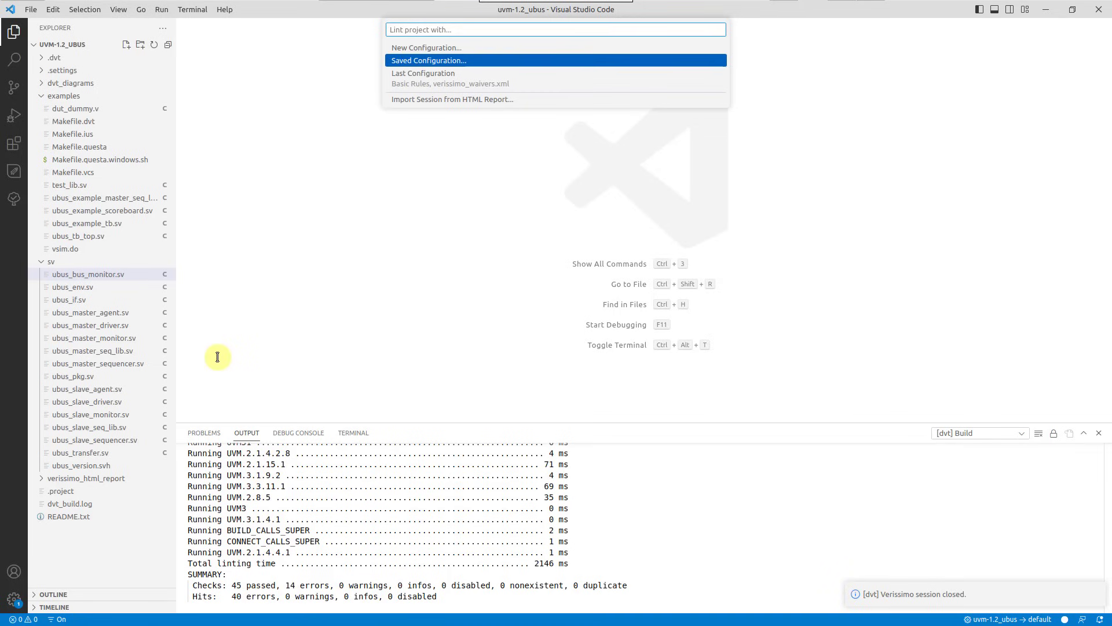
left_click(427, 60)
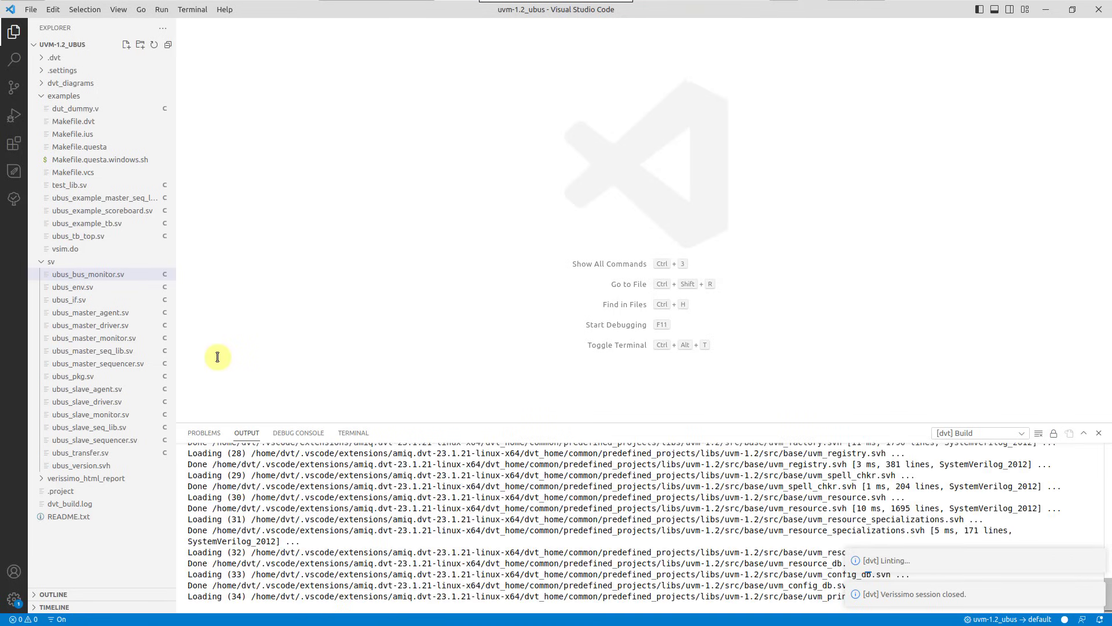